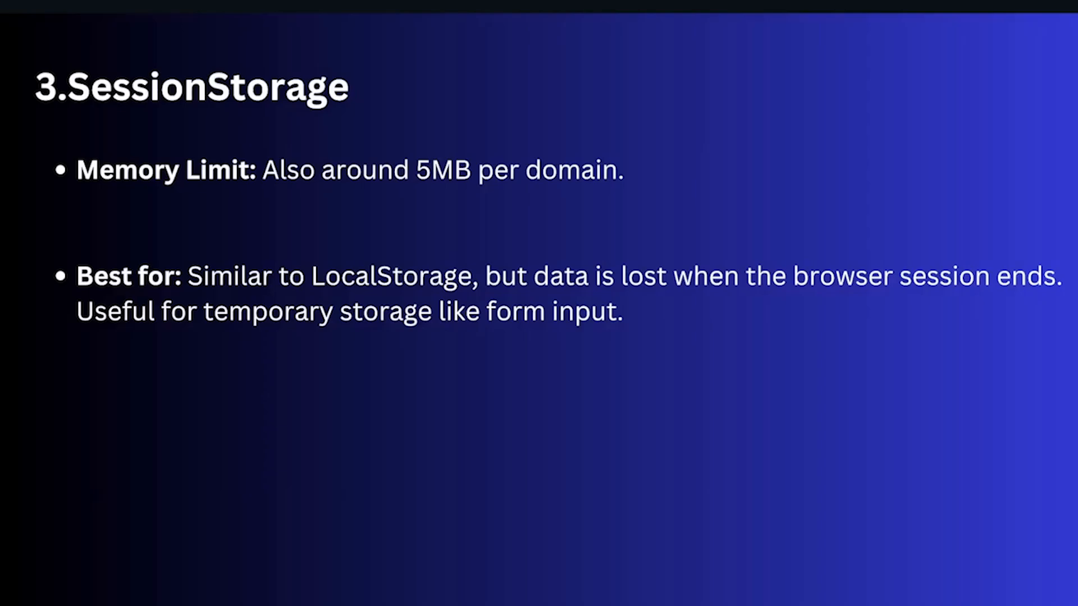
key("Right")
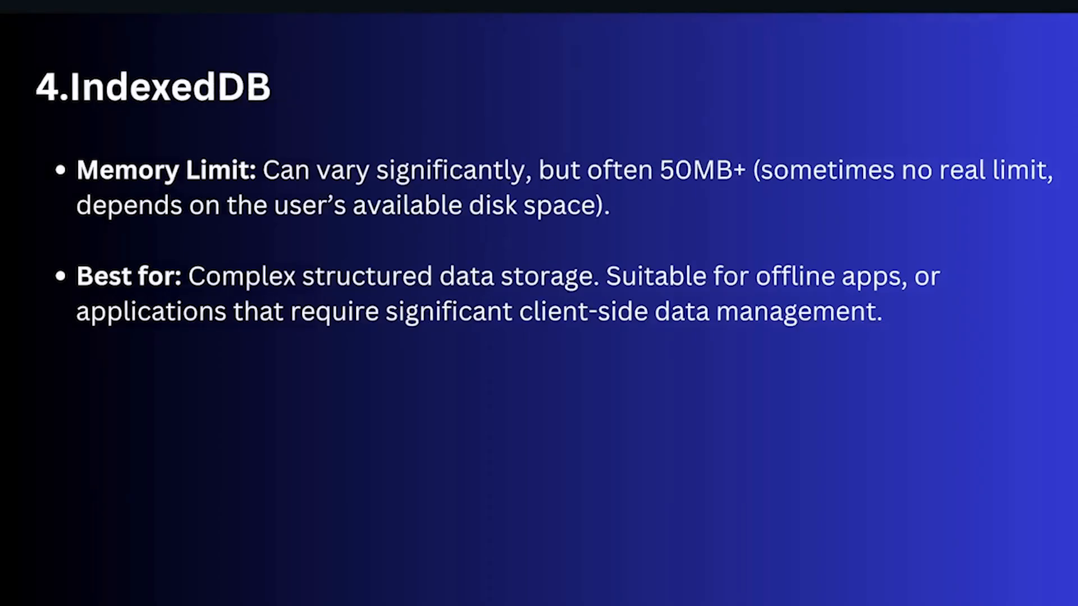